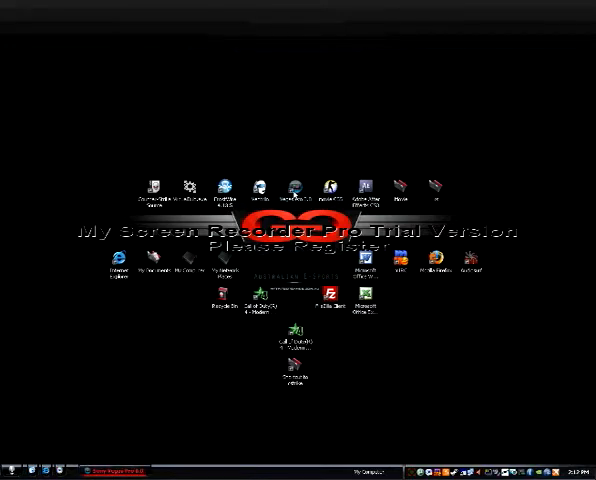
mouse_move(368, 343)
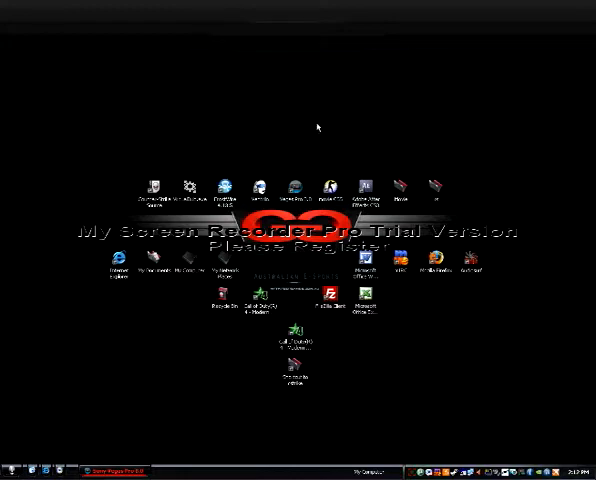
mouse_move(316, 148)
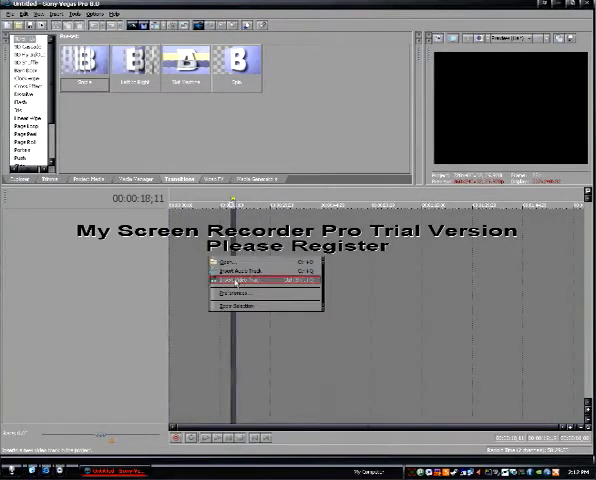
Step: Insert a video track into the empty timeline from the right-click menu
click(240, 292)
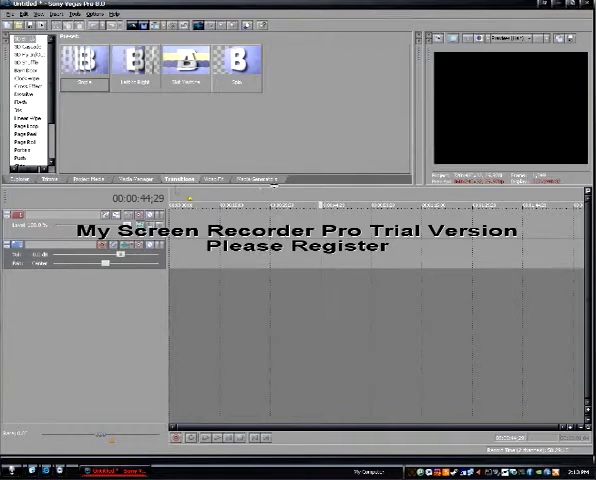
click(254, 179)
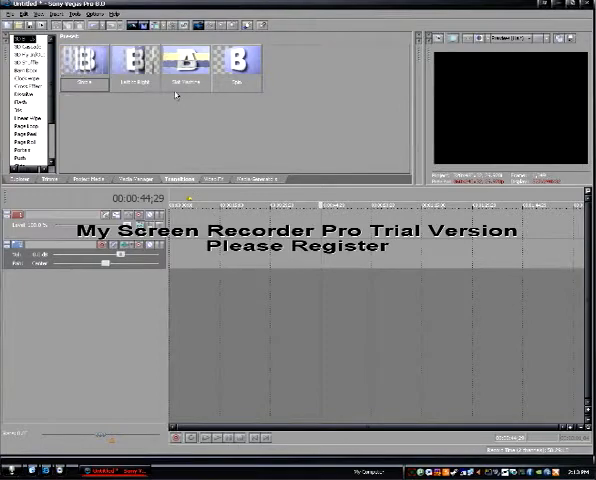
Step: Create a text generator event reading 'dsdsds' and paste it at the track start
right_click(240, 260)
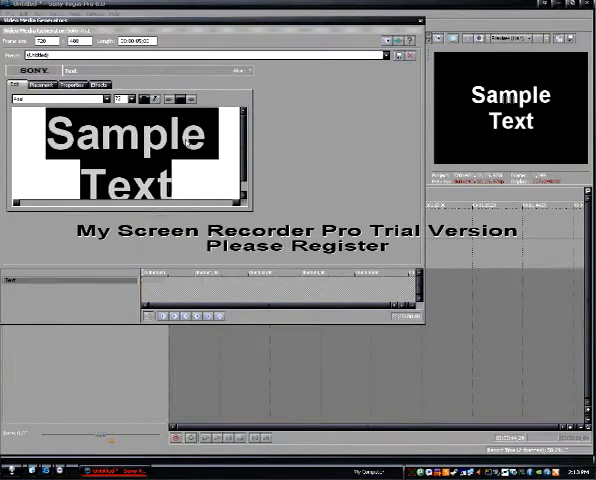
text(dsdsds)
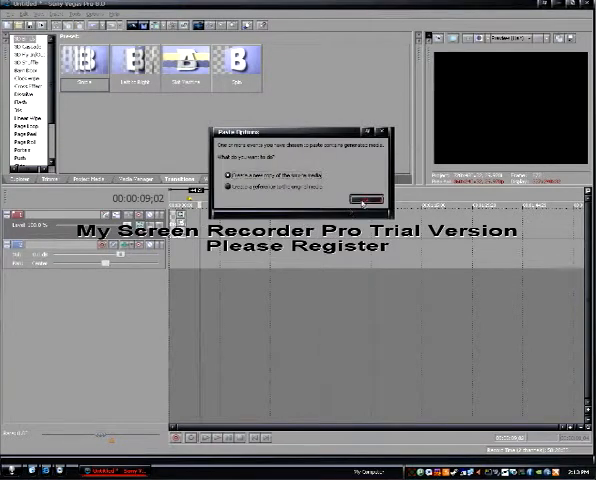
click(361, 200)
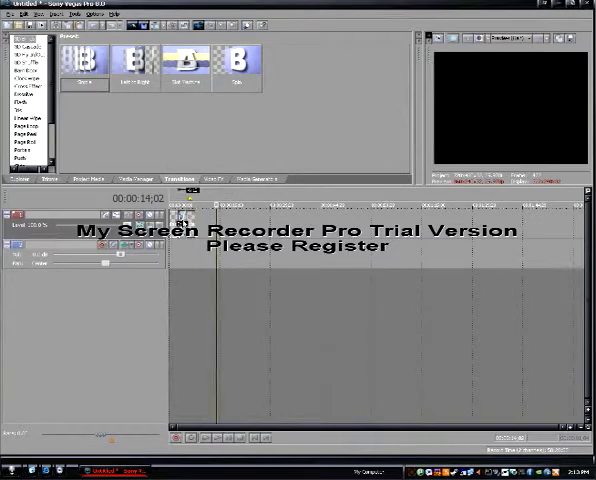
Step: Replace the text event's wording with 'bla' in the Video Media Generators window
click(186, 62)
text(dsdsds)
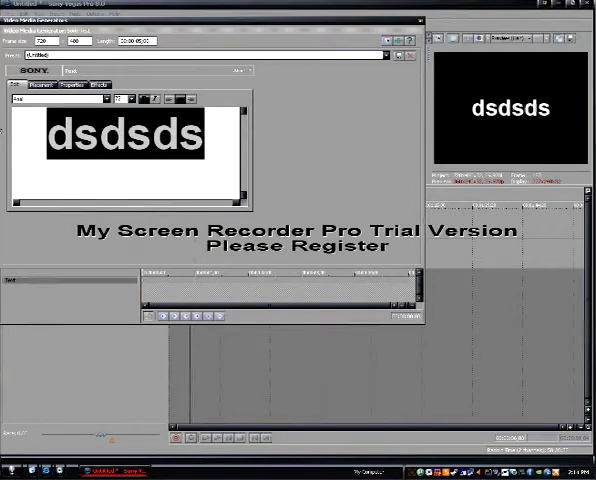
text(bla)
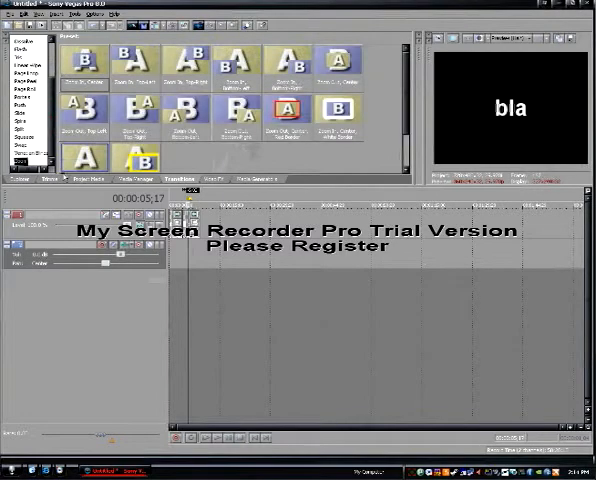
Step: Switch from the Zoom transition presets to the Media Manager tab
click(146, 179)
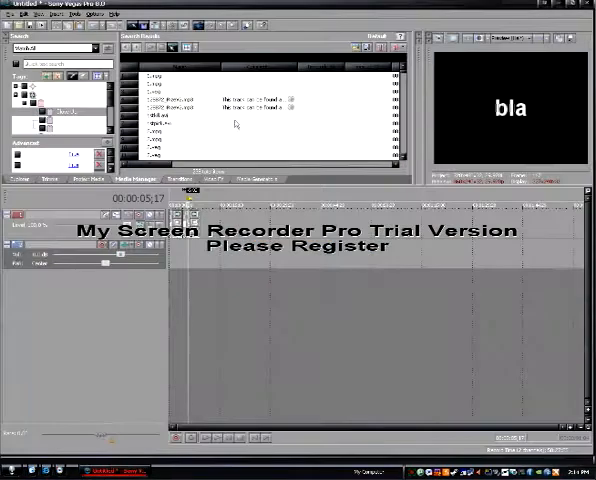
Step: Show Project Media and select the first Sony Text generated item
click(85, 178)
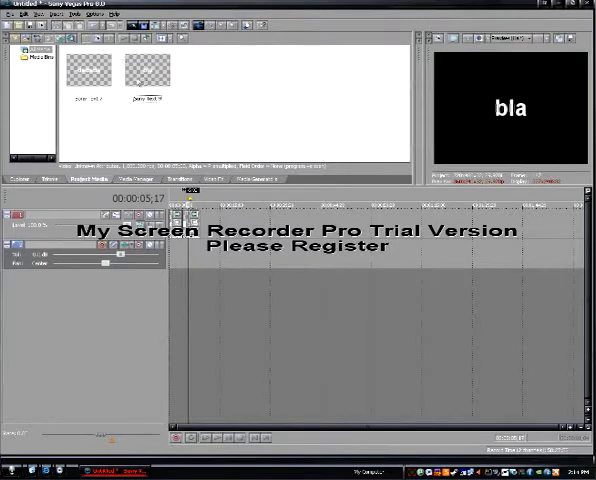
click(148, 70)
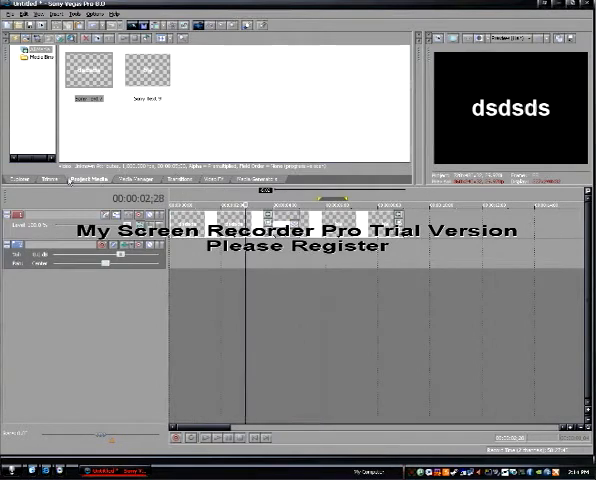
click(62, 178)
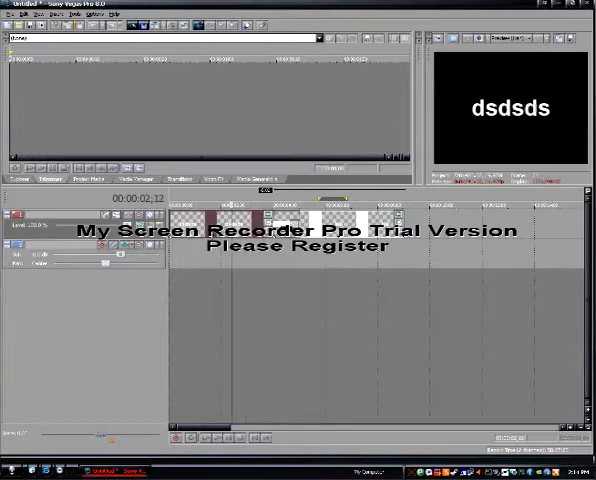
Step: Browse the Explorer tab, then bring up the Video FX list with preset previews
click(19, 179)
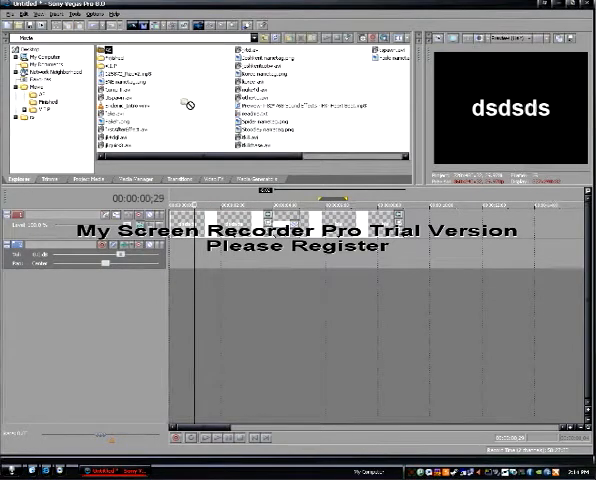
mouse_move(315, 188)
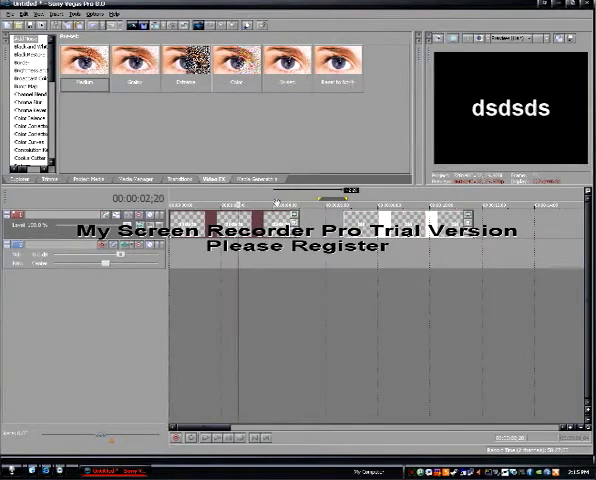
click(187, 58)
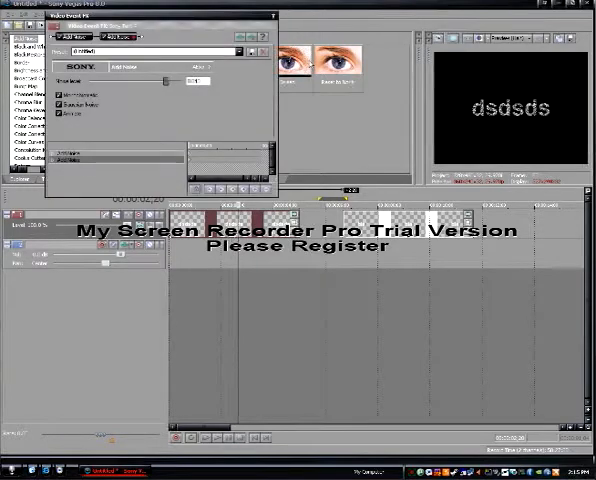
Step: Apply Sony Add Noise as event FX to the 'dsdsds' text clip
click(257, 17)
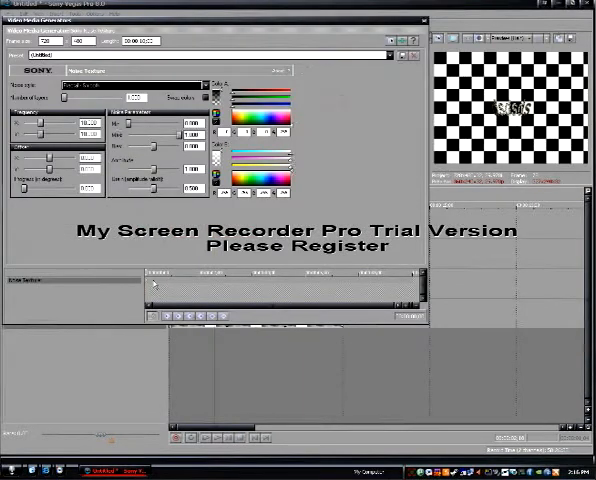
Step: Adjust the Noise Texture generator's settings for the new bottom-track clip
click(135, 85)
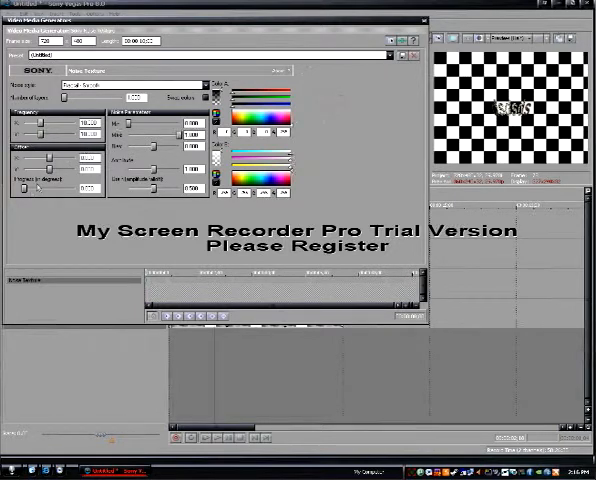
mouse_move(204, 398)
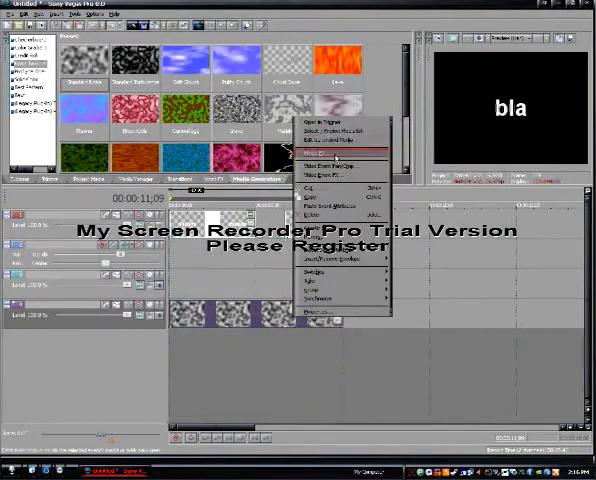
Step: Pick an event context menu item to preview the gray noise texture
click(334, 139)
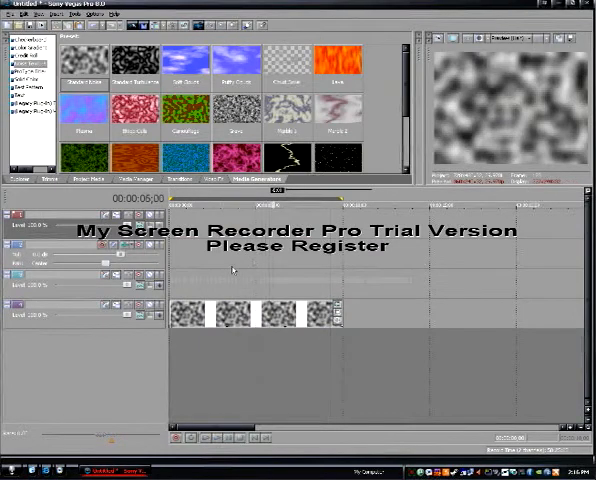
right_click(300, 314)
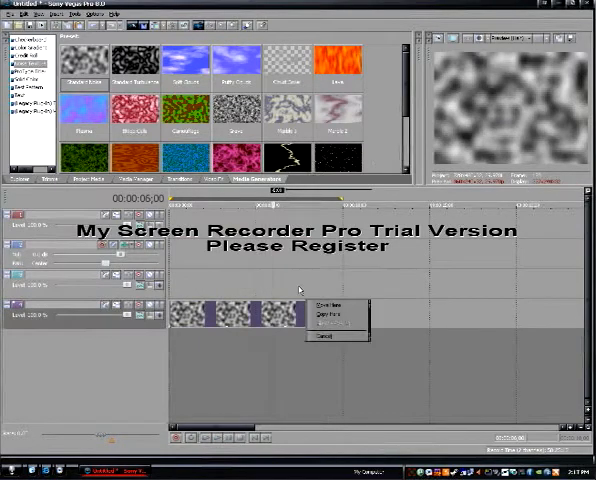
click(324, 304)
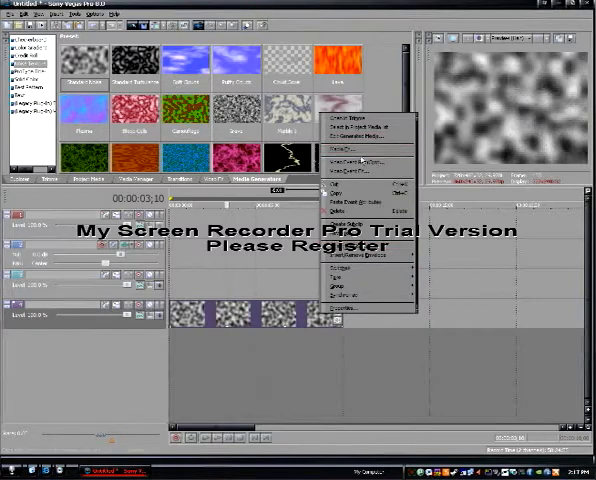
mouse_move(360, 150)
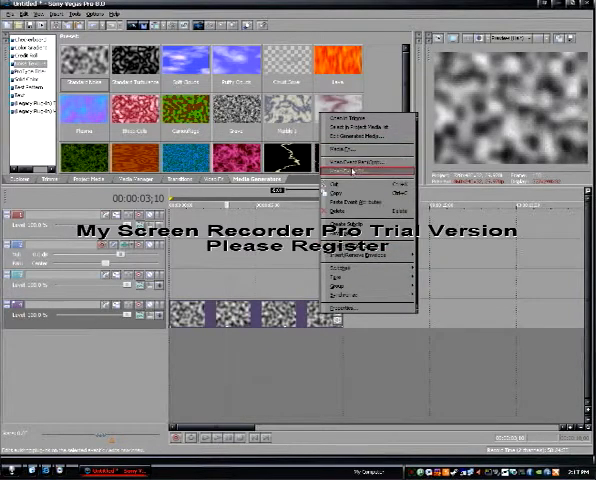
Step: Choose a context menu item to open the new Sample Text generator settings
click(352, 158)
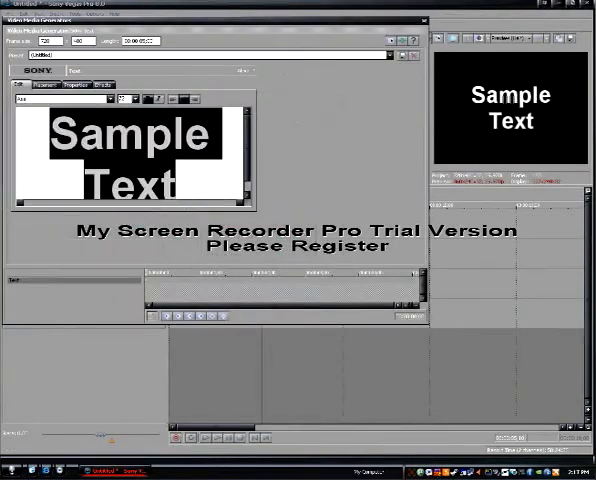
Step: Replace the title's 'Sample Text' with 'Josh'
text(Josh)
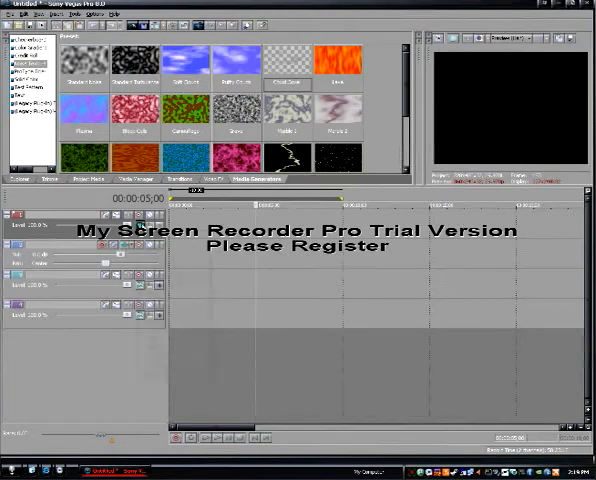
Step: Mark a short loop region at the timeline start and bring up its options
click(210, 198)
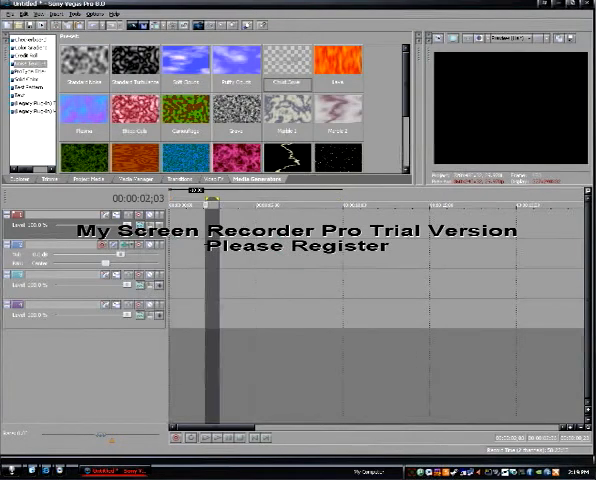
right_click(230, 270)
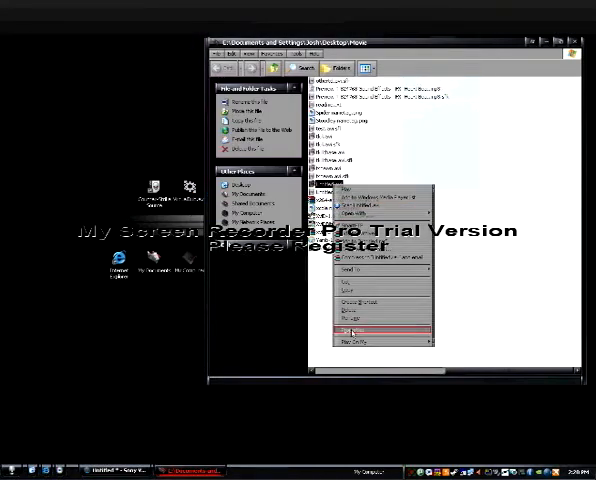
Step: Check Untitled.avi's file properties, close them, and return to the Vegas project
click(355, 328)
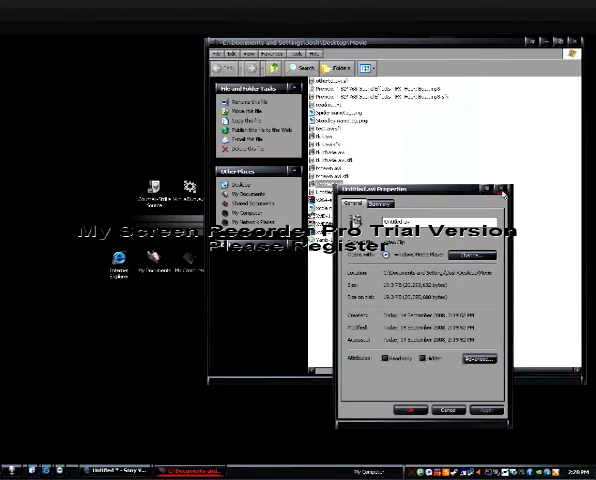
click(432, 412)
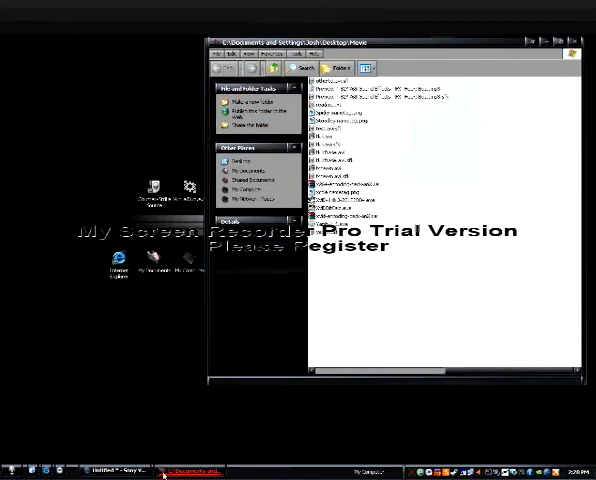
click(118, 470)
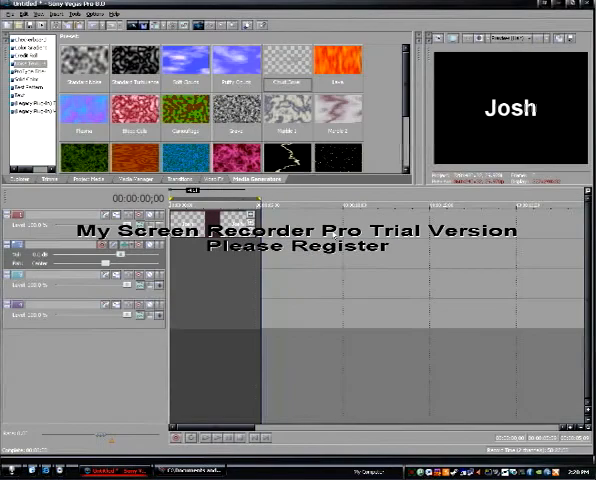